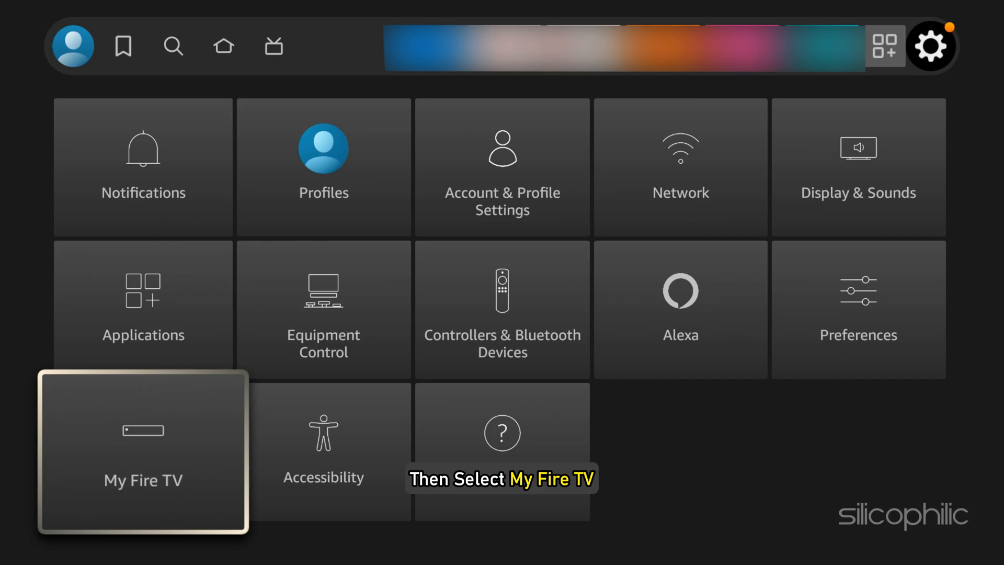
Reach Developer options under My Fire TV, listing ADB debugging and Install unknown apps
{"action": "left_click", "coordinate": [143, 480]}
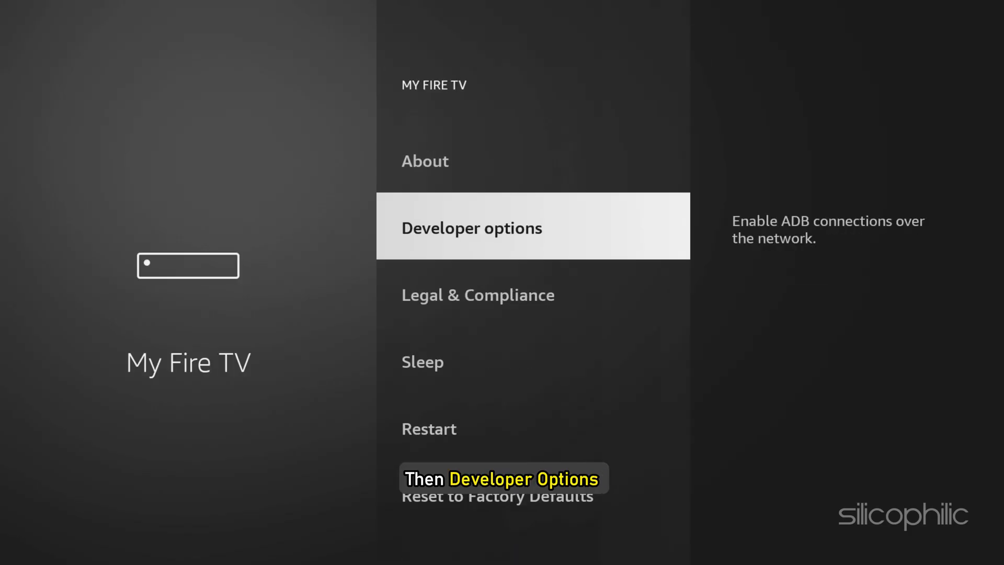
{"action": "left_click", "coordinate": [471, 226]}
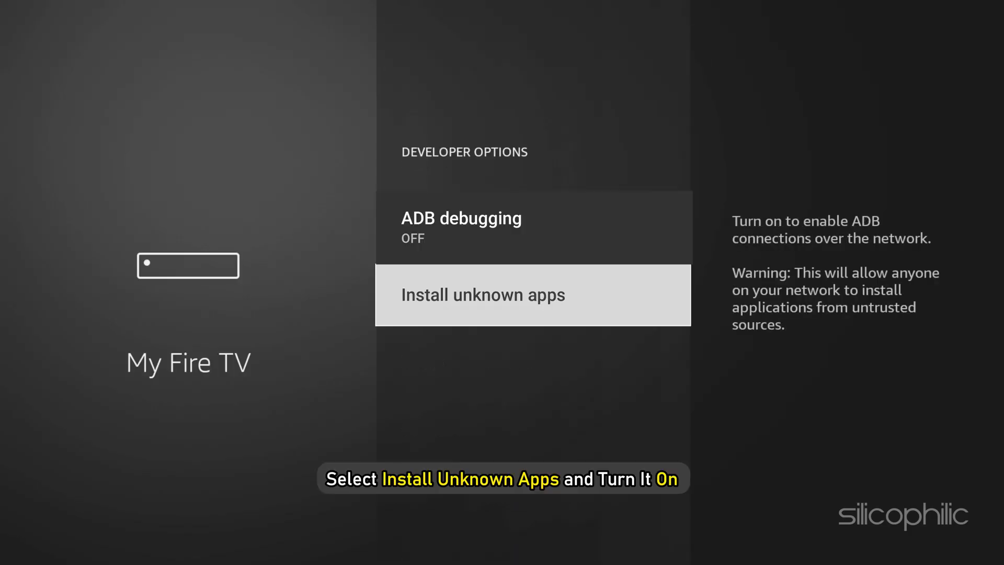